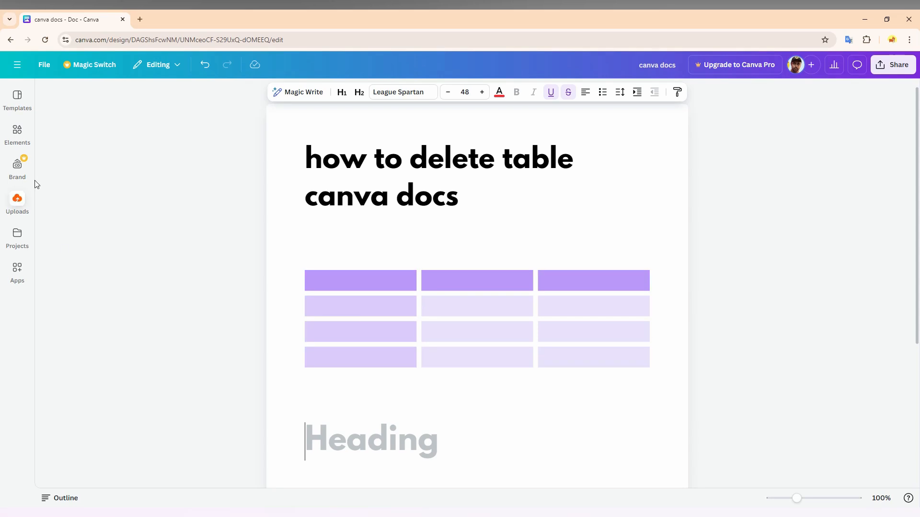
Insert the peach outlined table style from Elements > Tables below the purple table
click(17, 236)
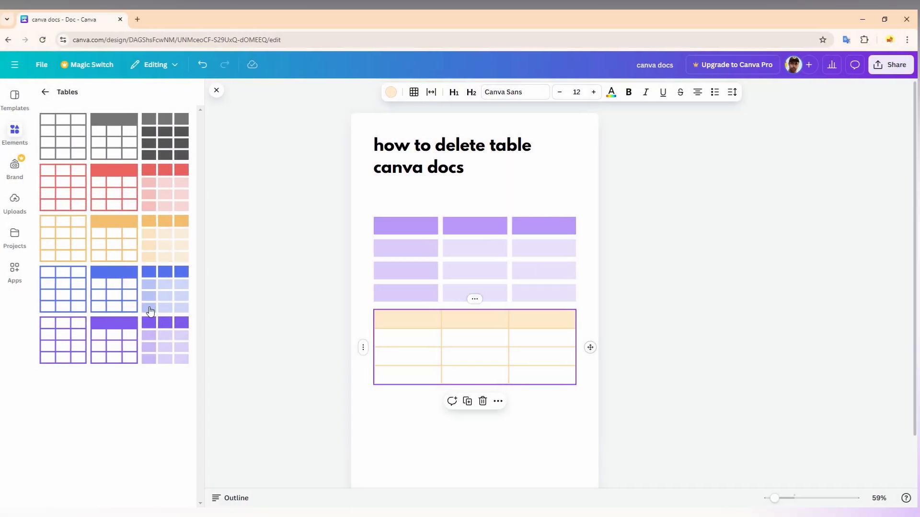
Insert a purple banded table beneath the peach table and scroll down the doc
click(115, 340)
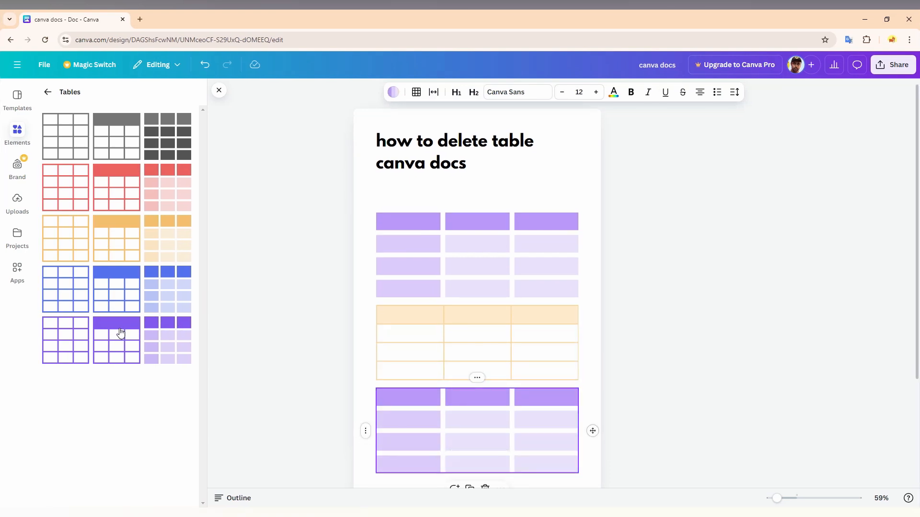
scroll(down, 3)
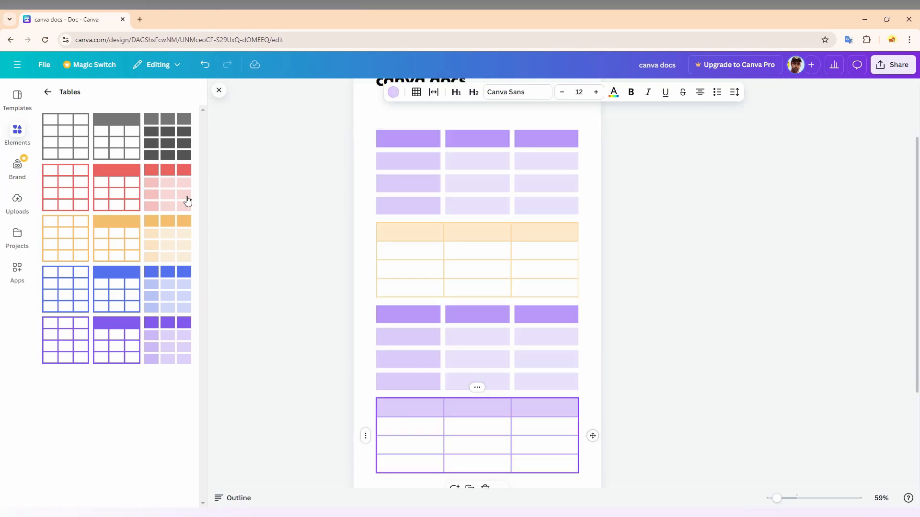
scroll(down, 3)
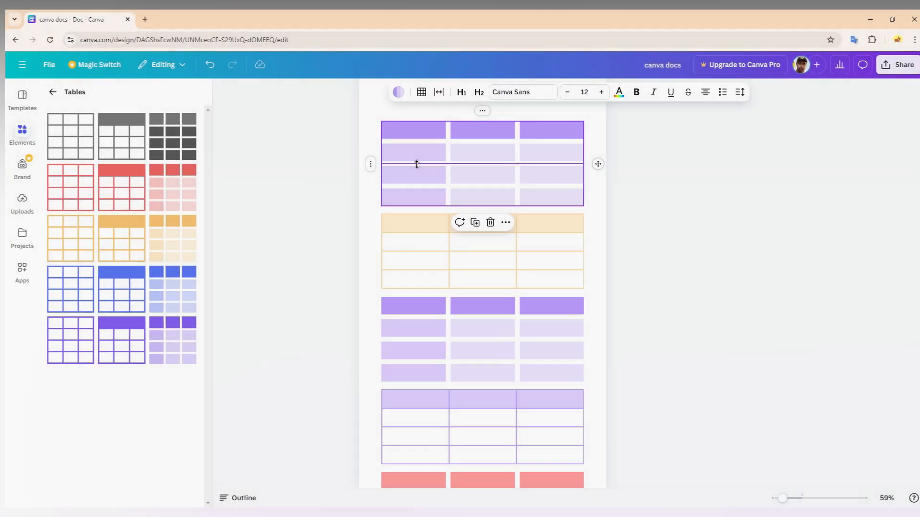
mouse_move(484, 223)
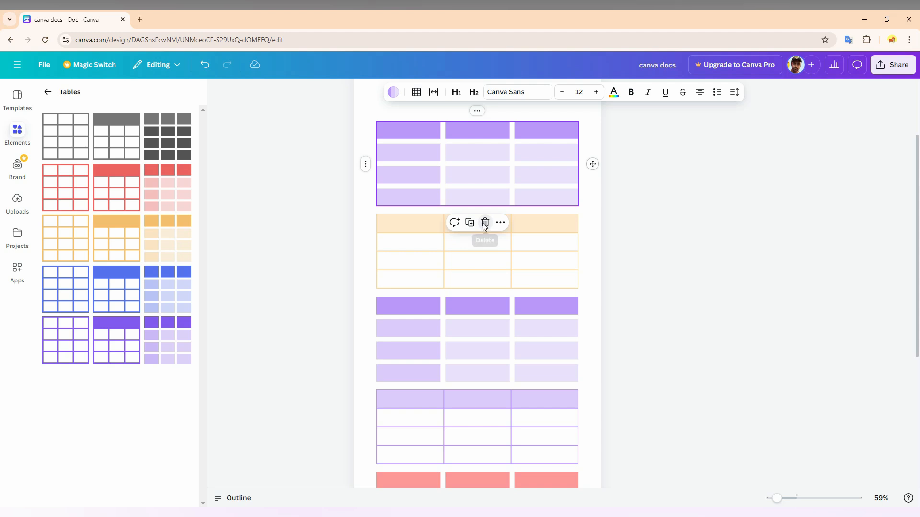
Delete the purple banded table under the title using its trash icon
click(485, 222)
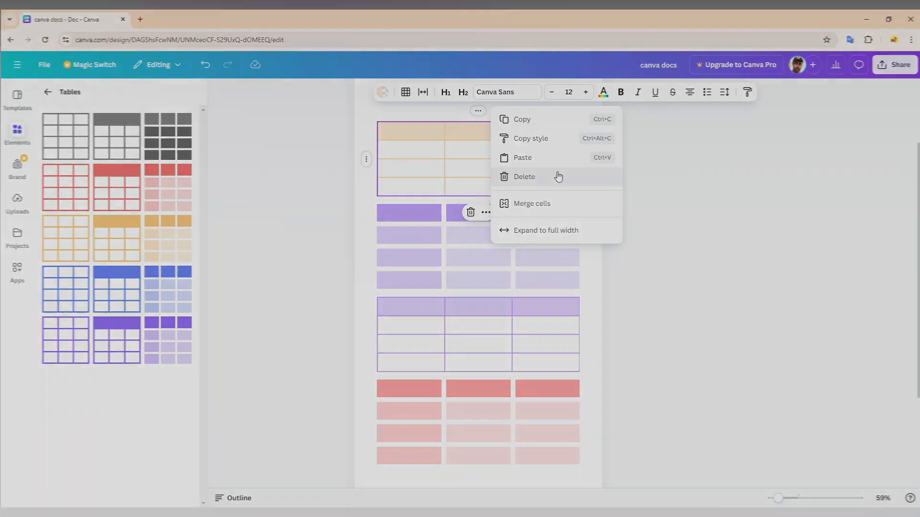
Delete the peach outlined table, then the purple banded table via More > Delete
click(523, 176)
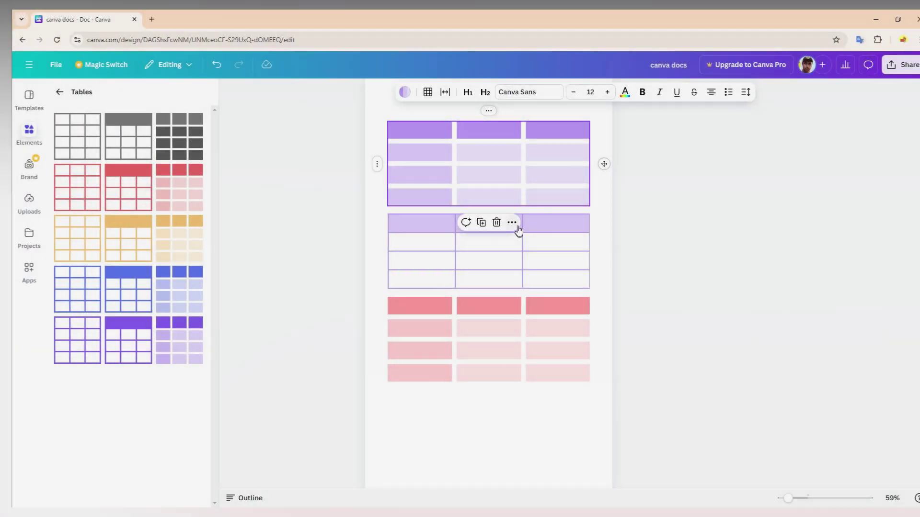
click(512, 222)
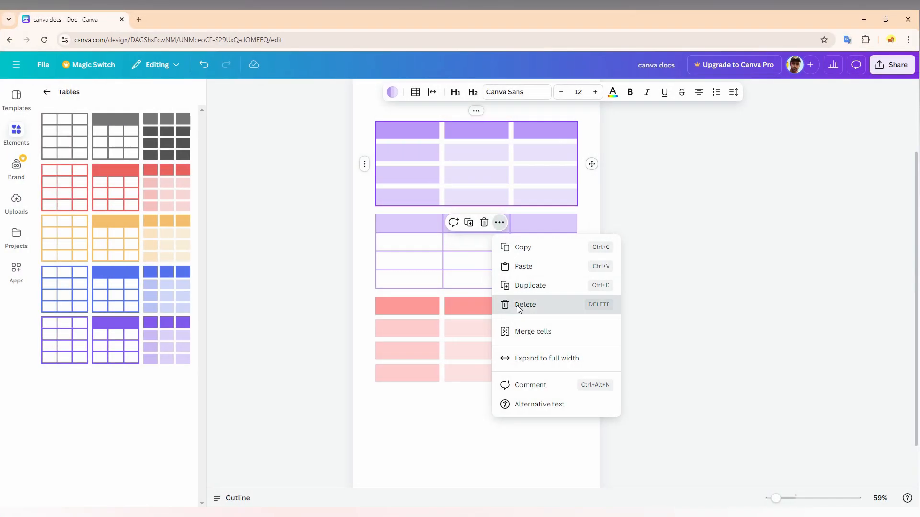
click(525, 305)
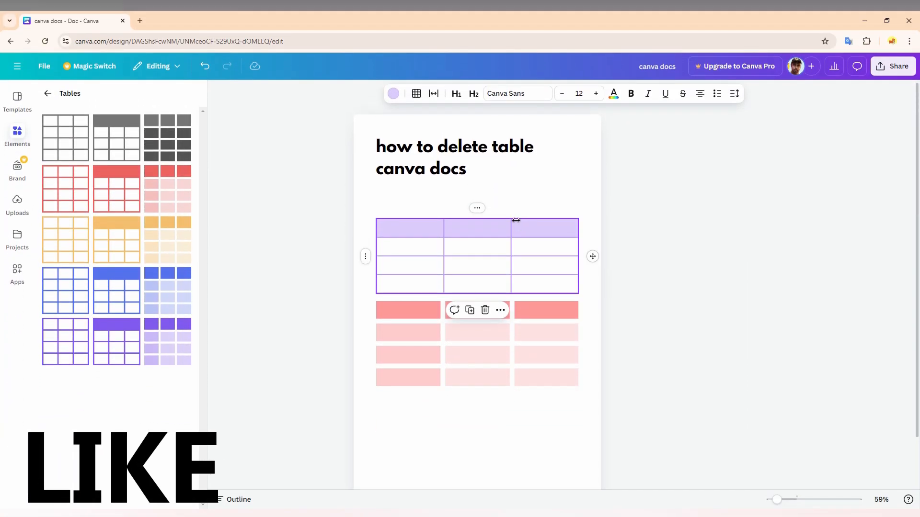
mouse_move(500, 309)
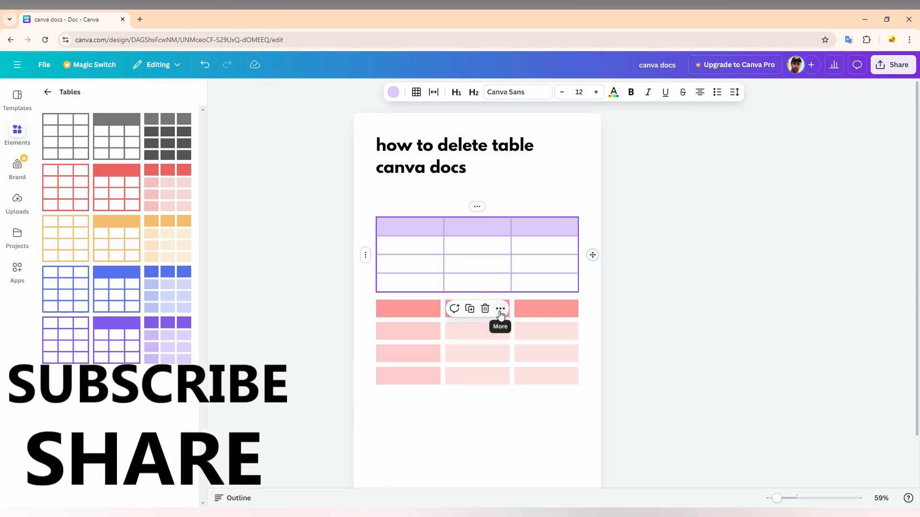
Open the More (…) options menu in the red banded table's toolbar
click(499, 309)
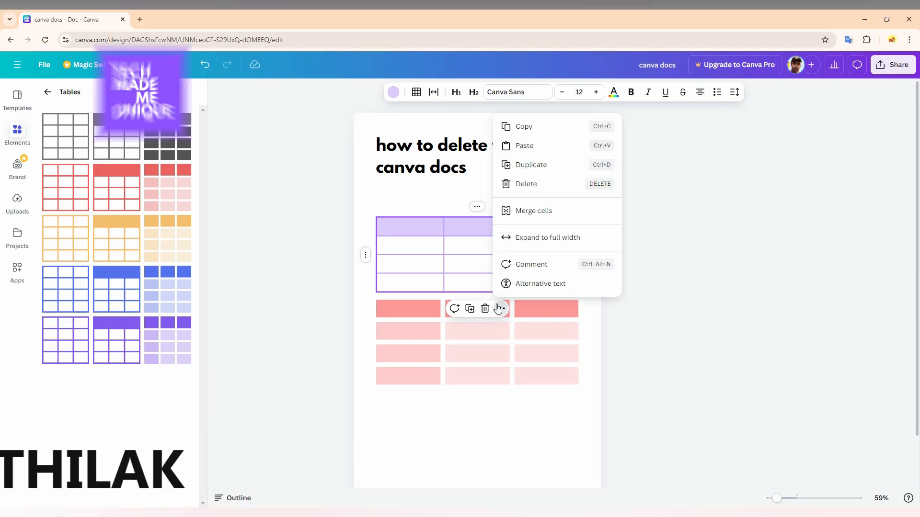